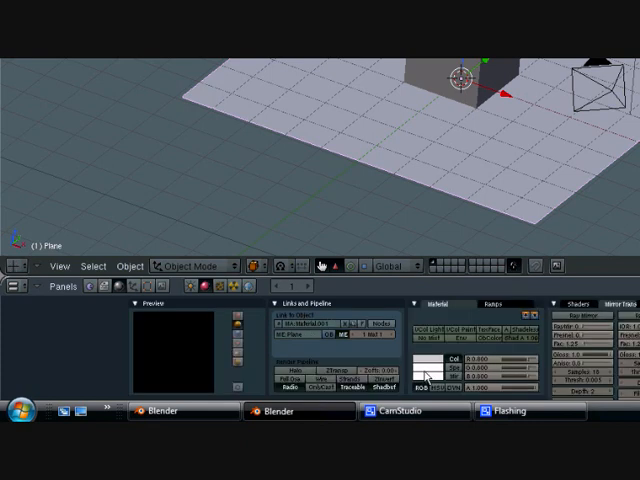
- Enable Collision on the subdivided plane so physics objects hit it
left_click(432, 350)
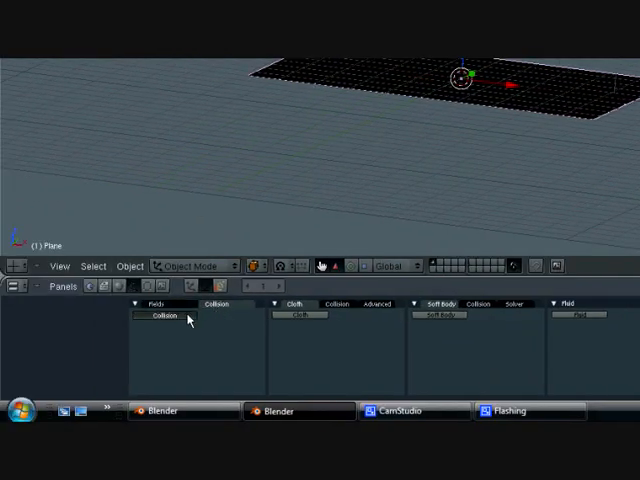
left_click(162, 316)
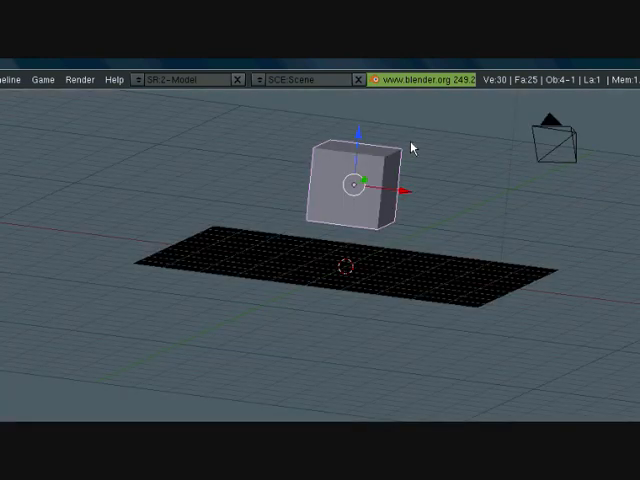
mouse_move(394, 264)
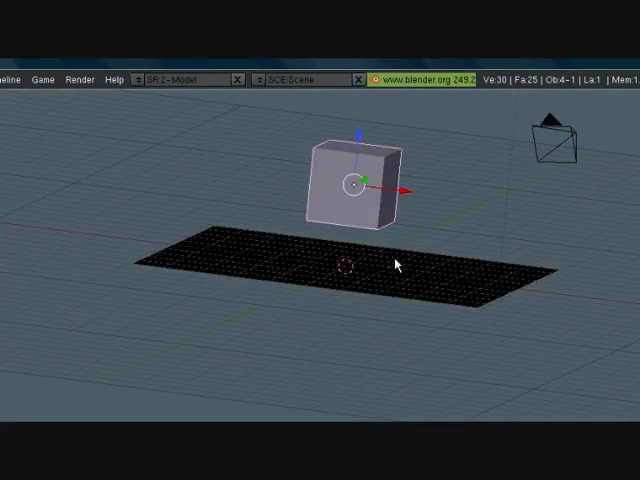
mouse_move(428, 148)
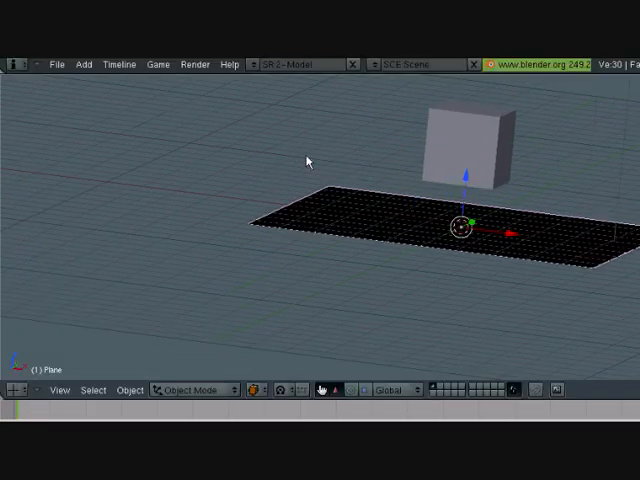
mouse_move(460, 162)
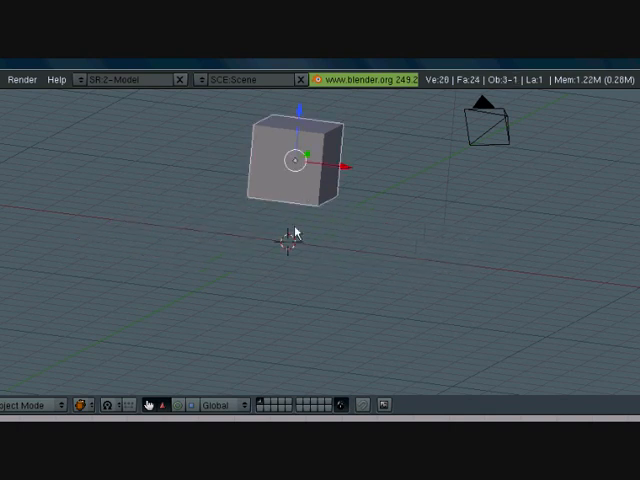
- Subdivide the cube's faces via the W specials menu and start weight painting it
key("W")
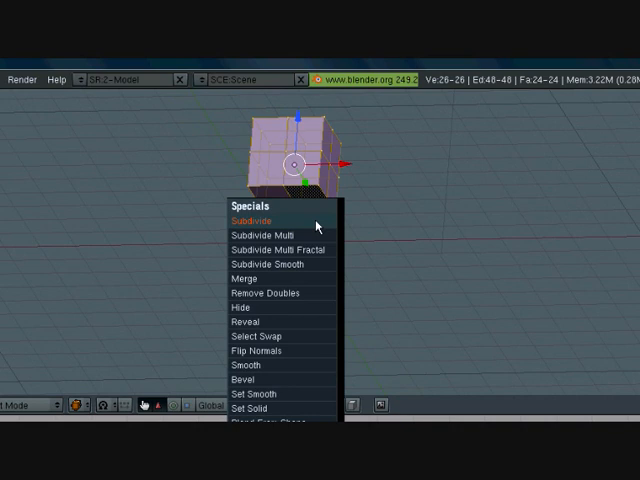
left_click(252, 220)
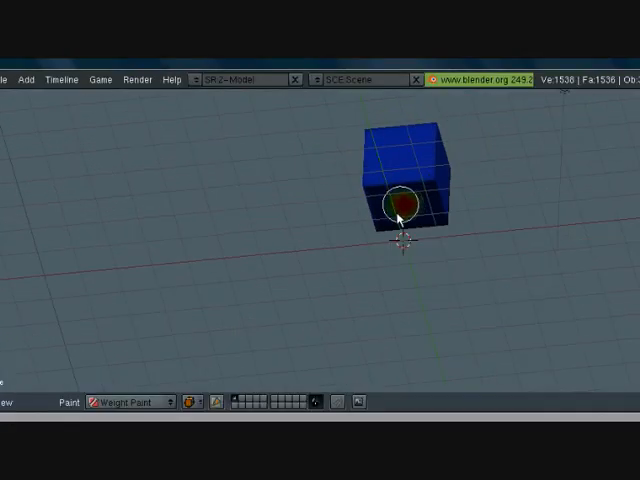
left_click(402, 198)
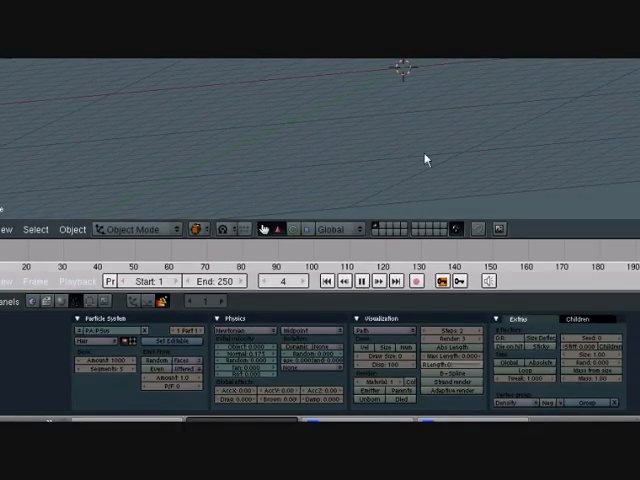
- Show the object's Particle System settings panels
left_click(360, 284)
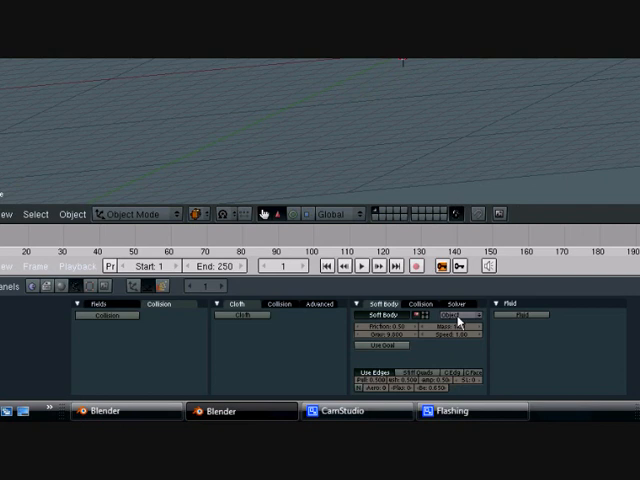
- Enable Soft Body on the cube and review its solver options
left_click(462, 316)
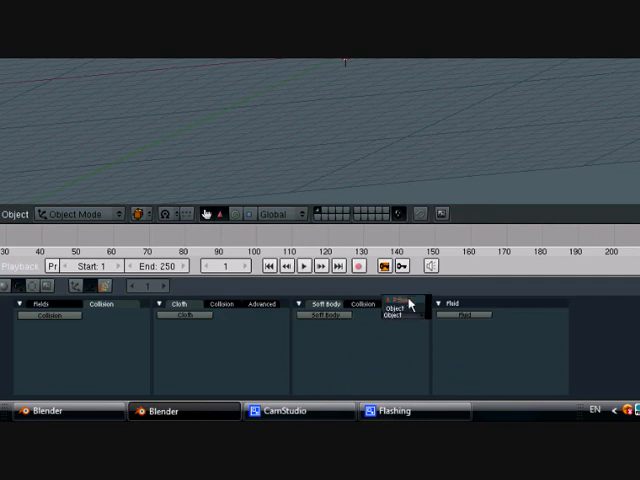
left_click(336, 304)
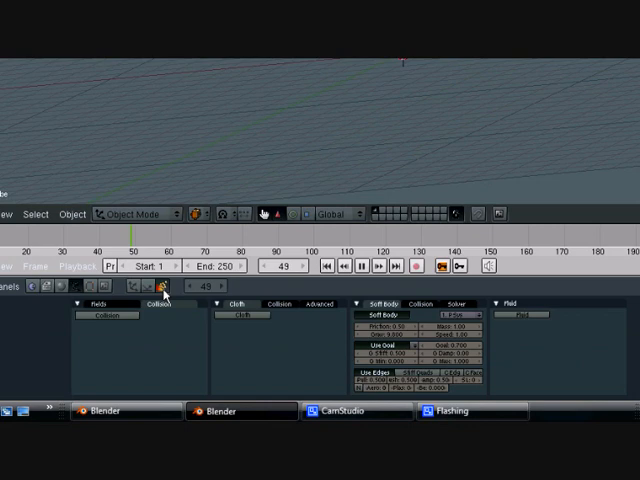
- Enable Collision so the object acts as a physics obstacle
left_click(164, 298)
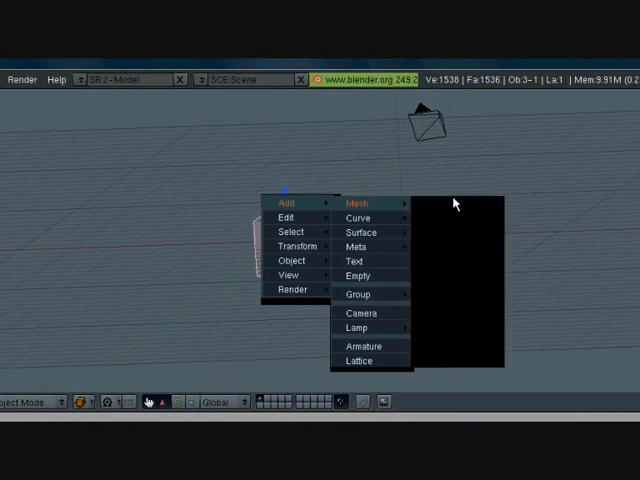
- Add a cube mesh under the plane and enable Collision on it
left_click(356, 204)
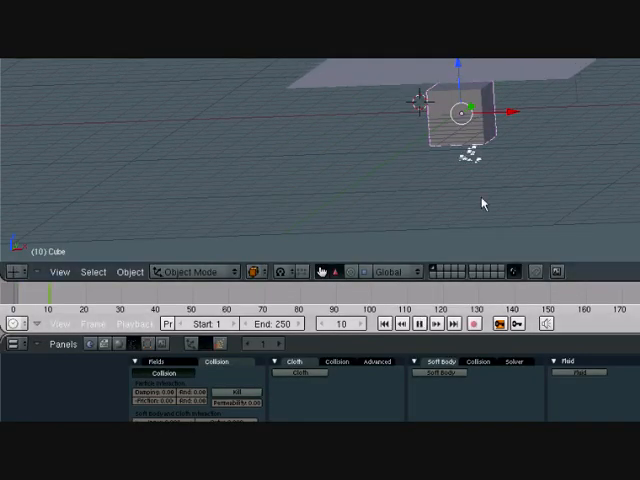
left_click(454, 324)
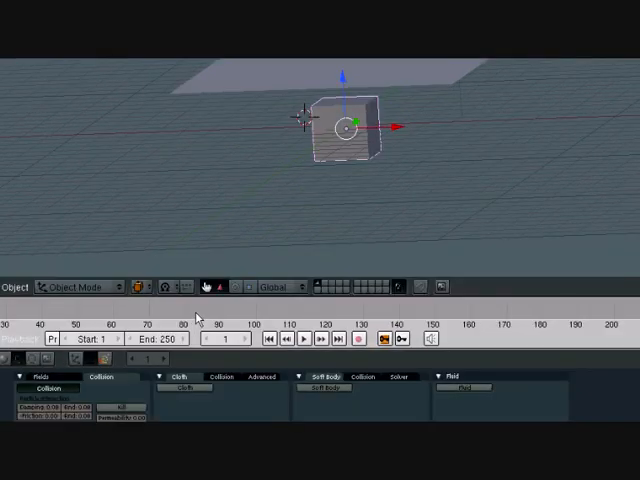
mouse_move(242, 284)
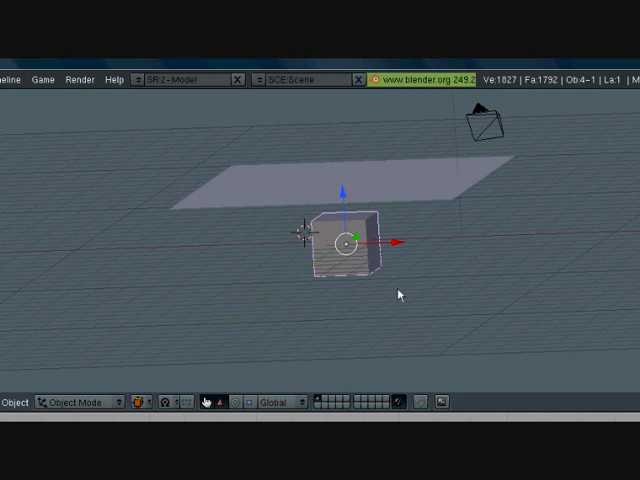
mouse_move(438, 188)
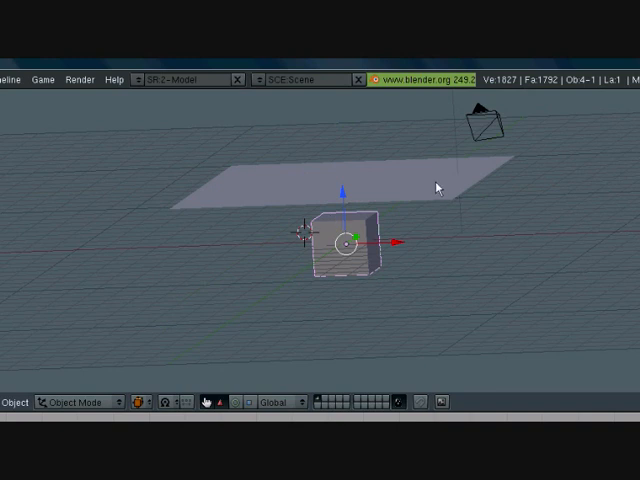